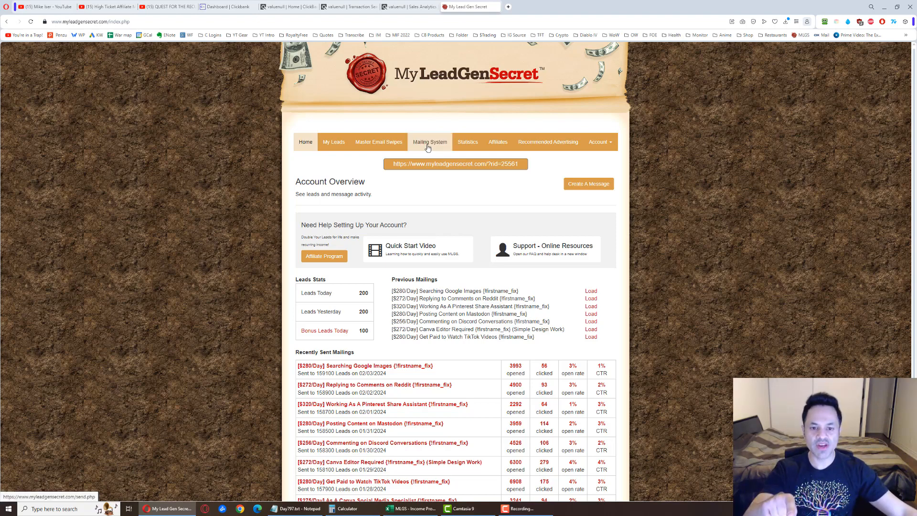
Open the Mailing System page and review the '$280/Day Searching Google Images' email
left_click(429, 141)
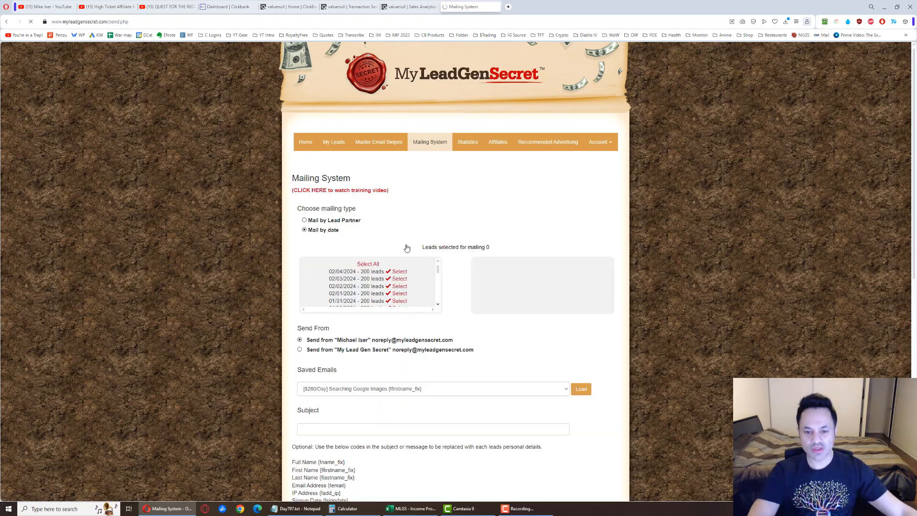
scroll("down", 3)
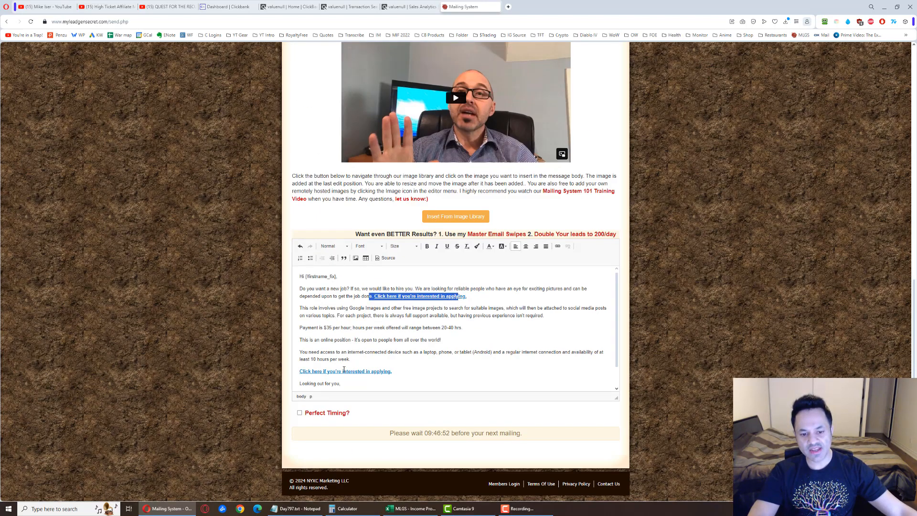
scroll("up", 3)
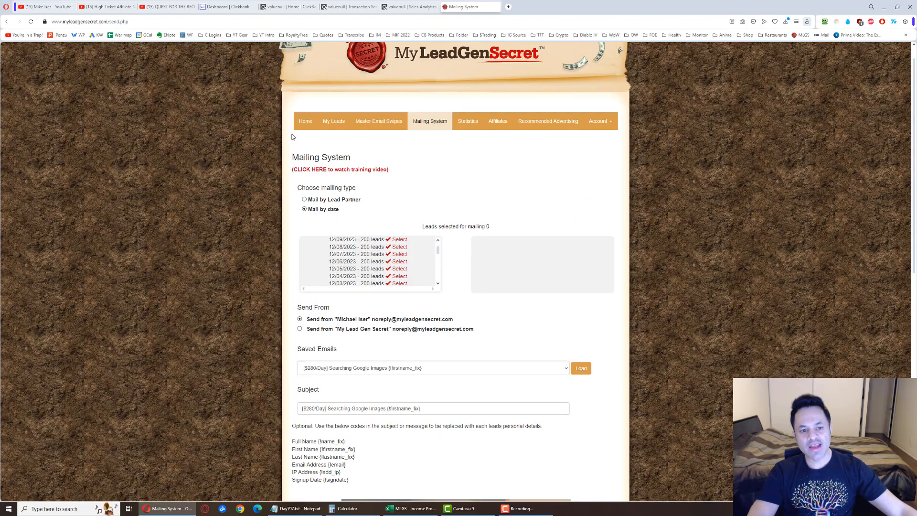
Return home and view recent mailings: the Google Images email has 4020 opens and 57 clicks
left_click(305, 121)
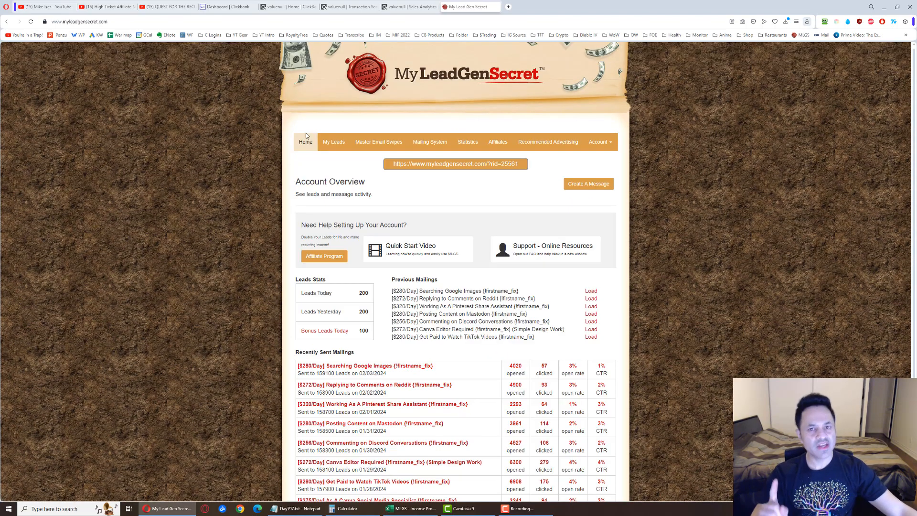
scroll("down", 3)
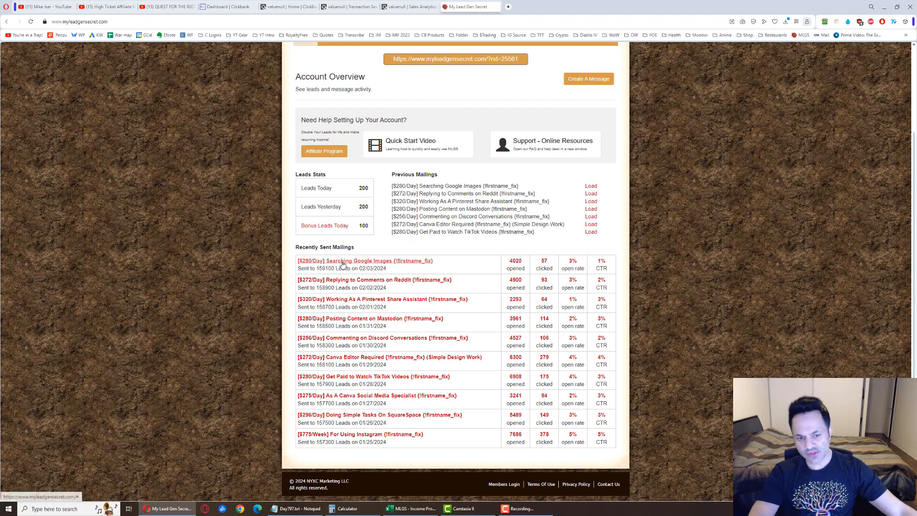
left_click(364, 260)
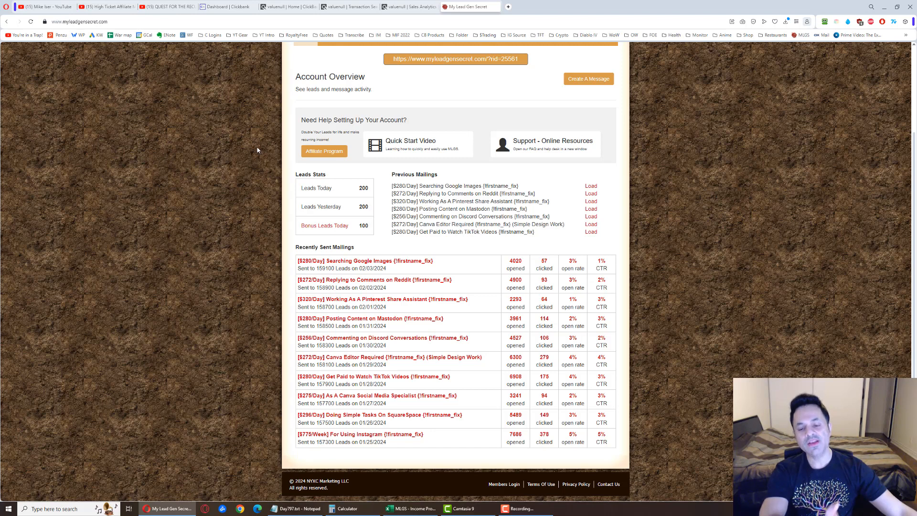
mouse_move(255, 150)
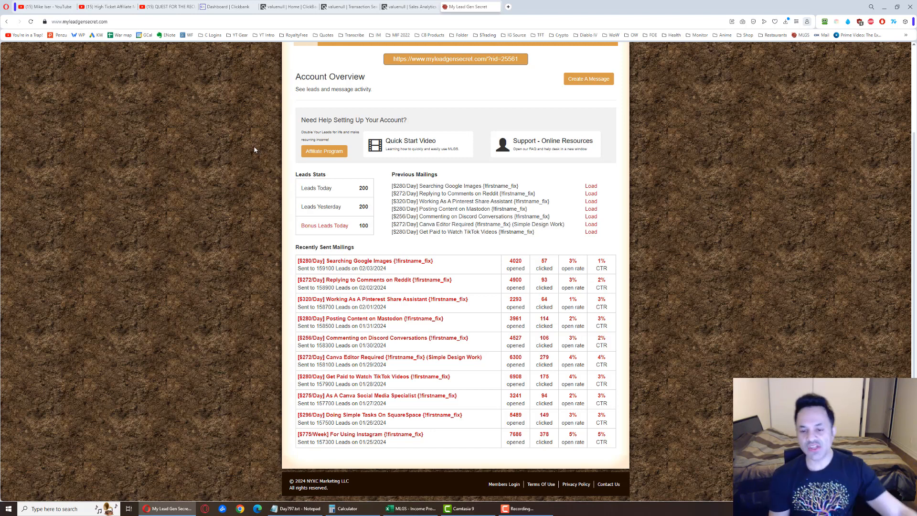
mouse_move(577, 415)
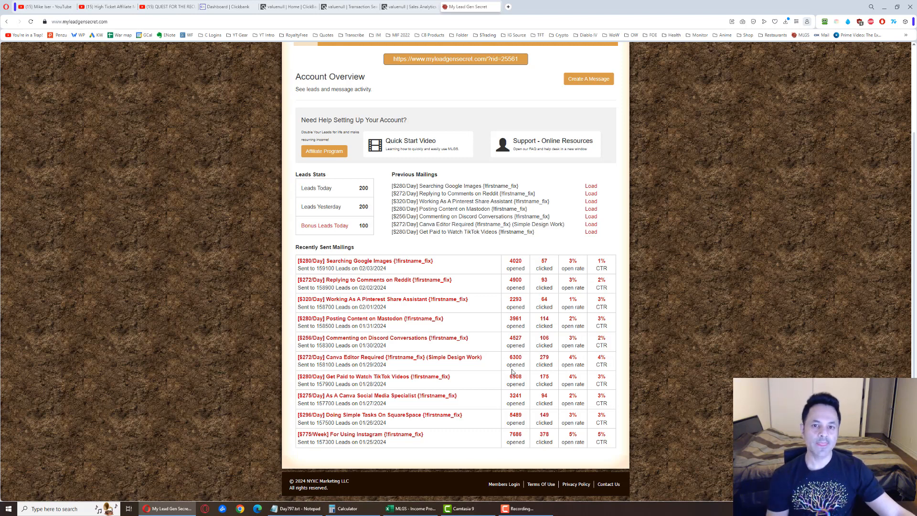
mouse_move(522, 383)
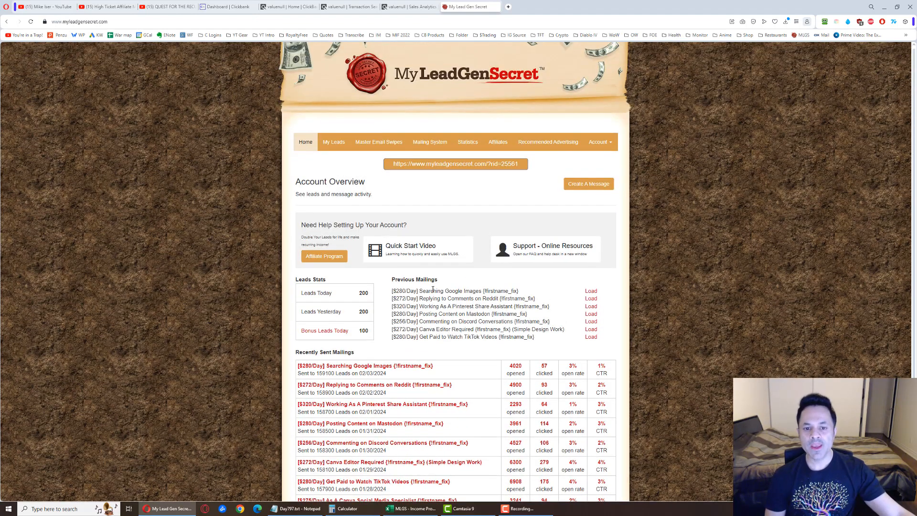
left_click(455, 164)
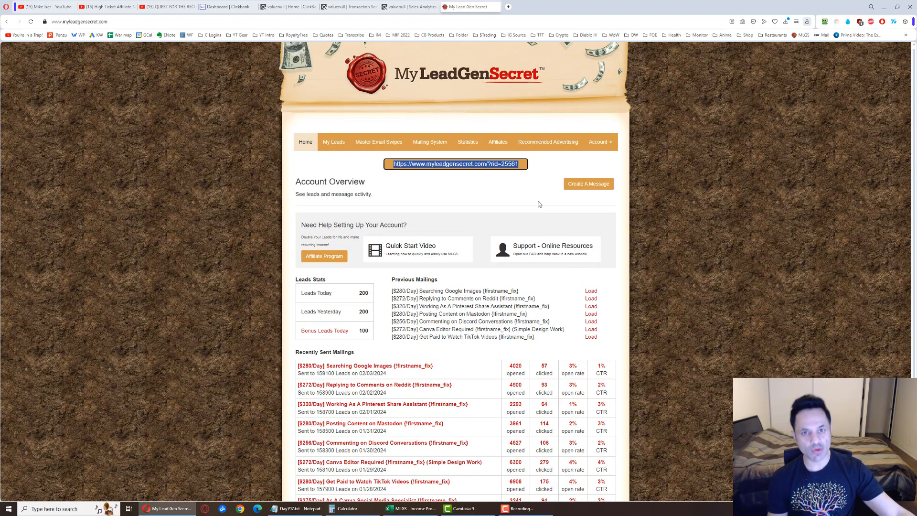
mouse_move(370, 333)
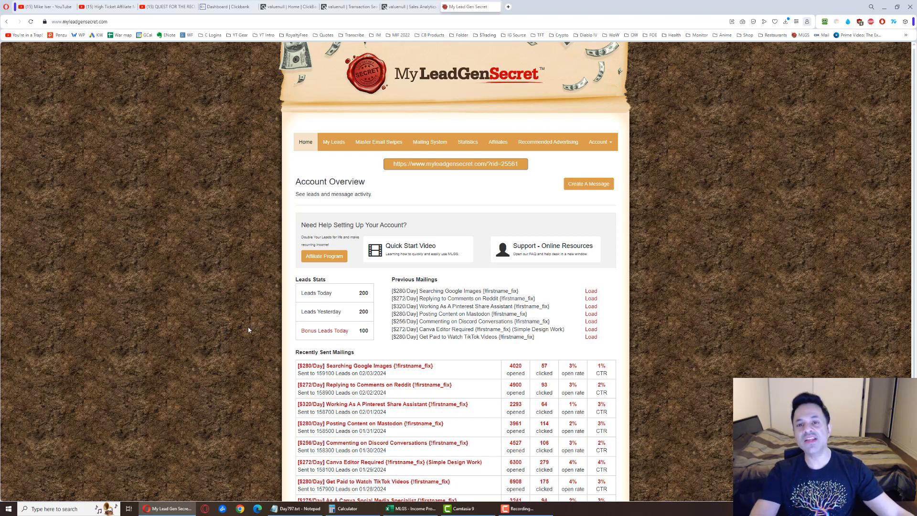
mouse_move(262, 318)
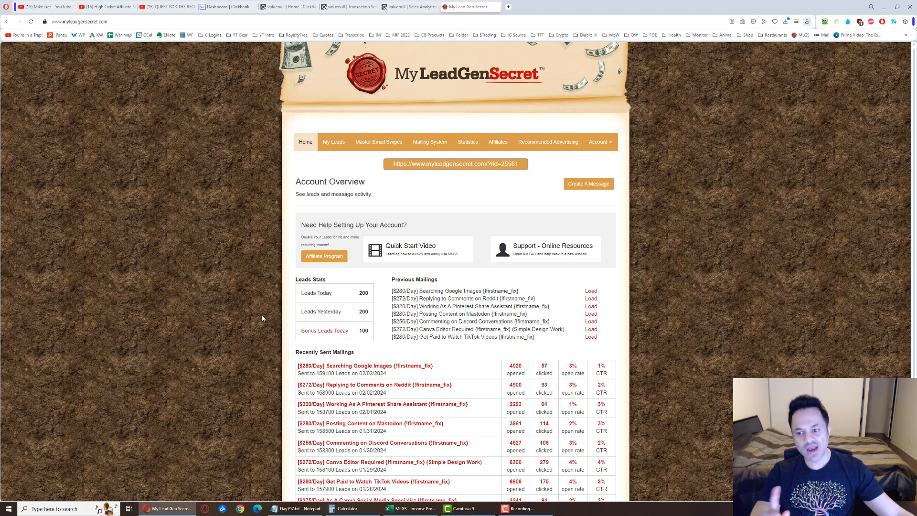
mouse_move(264, 319)
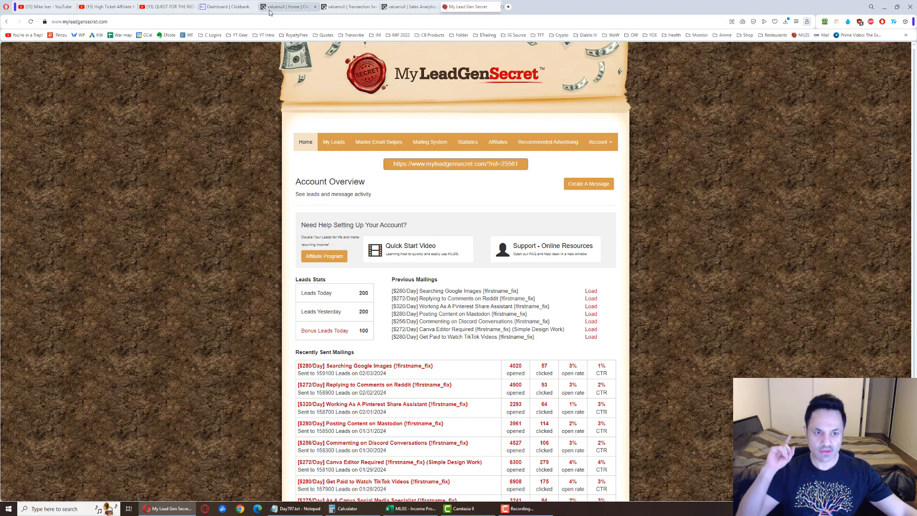
Zoom in on ClickBank's 2024-02-03 transactions: $12.51 and $20.38, totaling $32.89
left_click(286, 6)
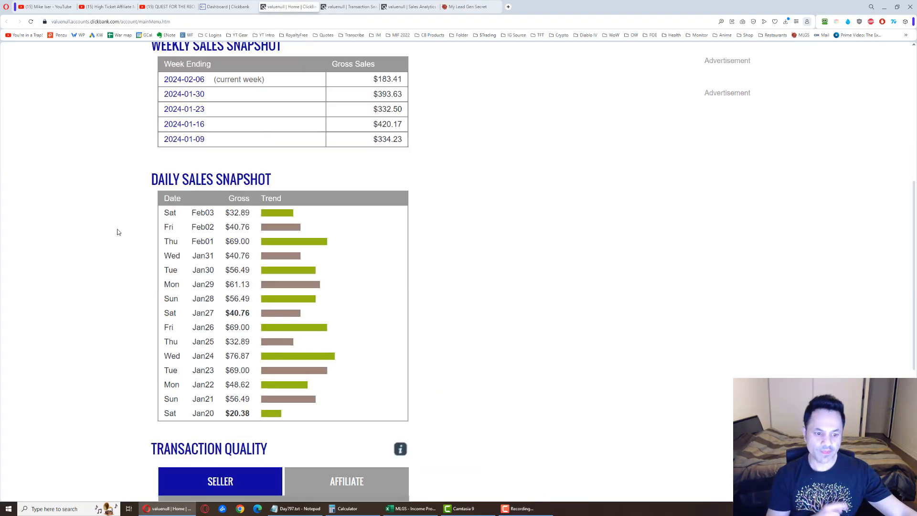
scroll("down", 3)
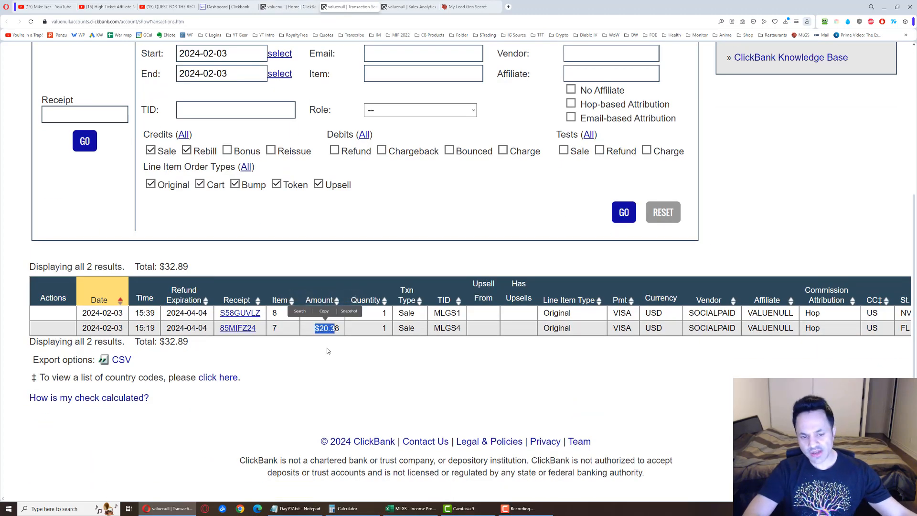
key("ctrl+plus")
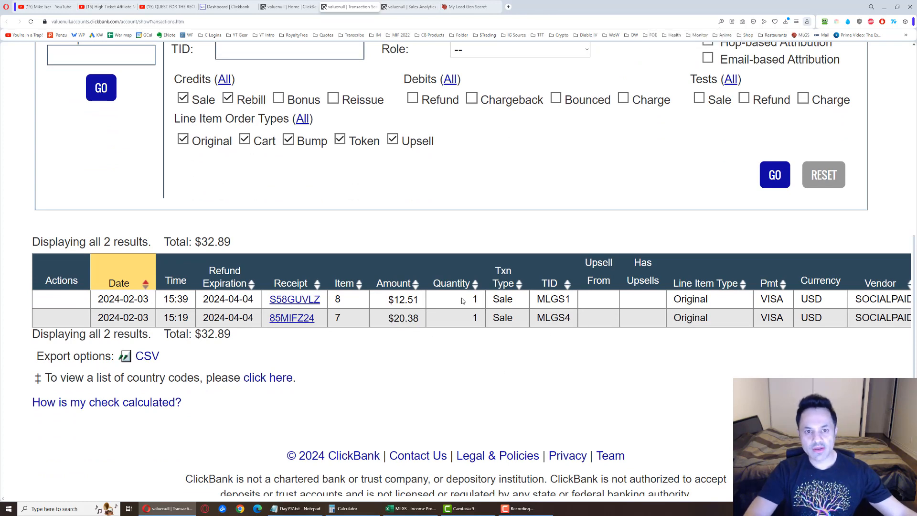
left_click(409, 6)
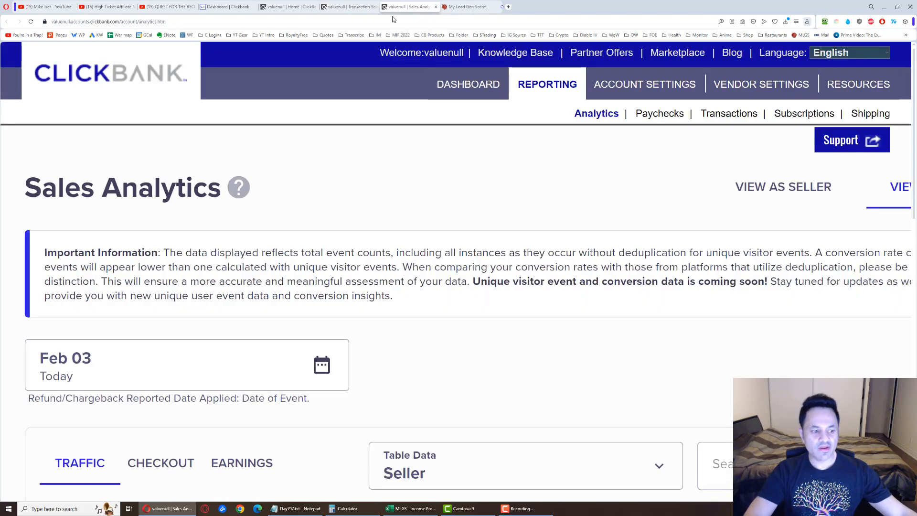
scroll("down", 3)
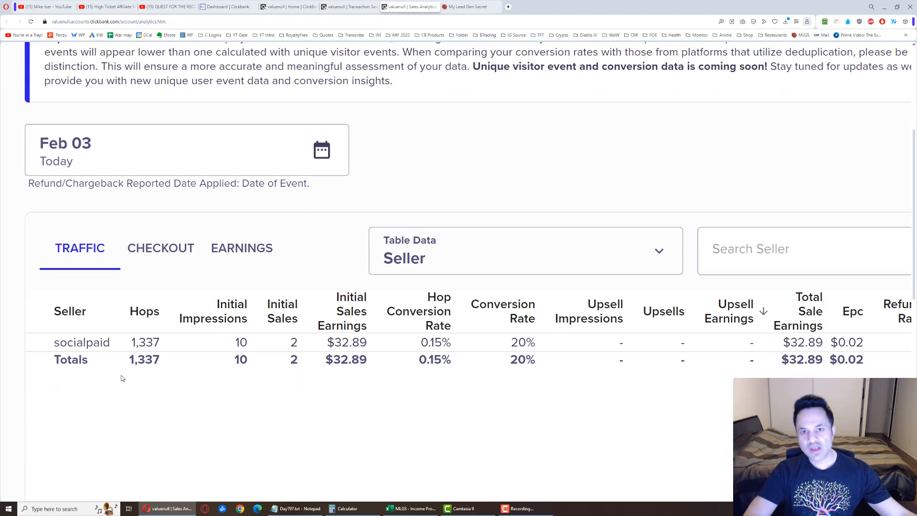
double_click(145, 342)
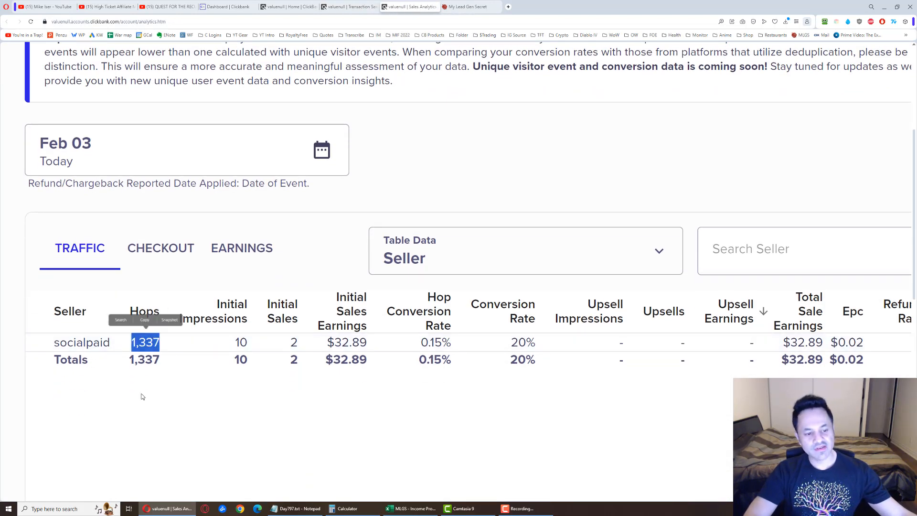
left_click(143, 385)
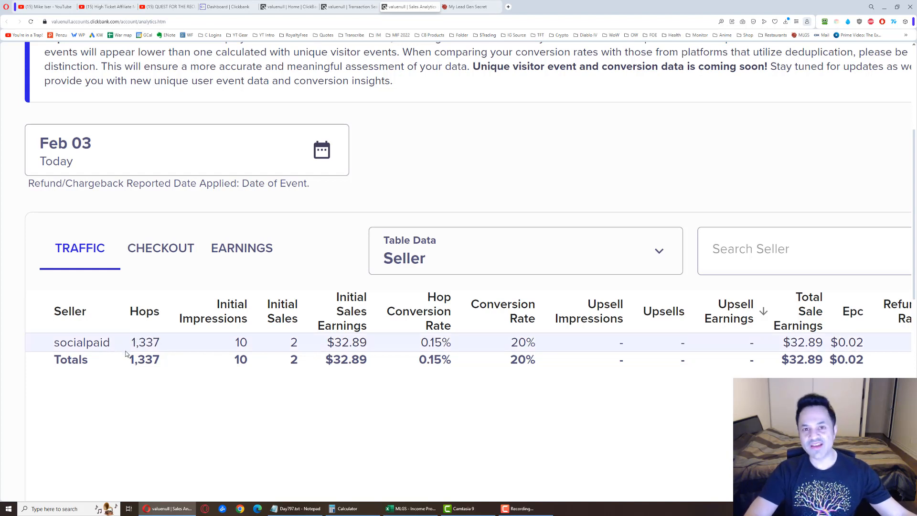
double_click(147, 342)
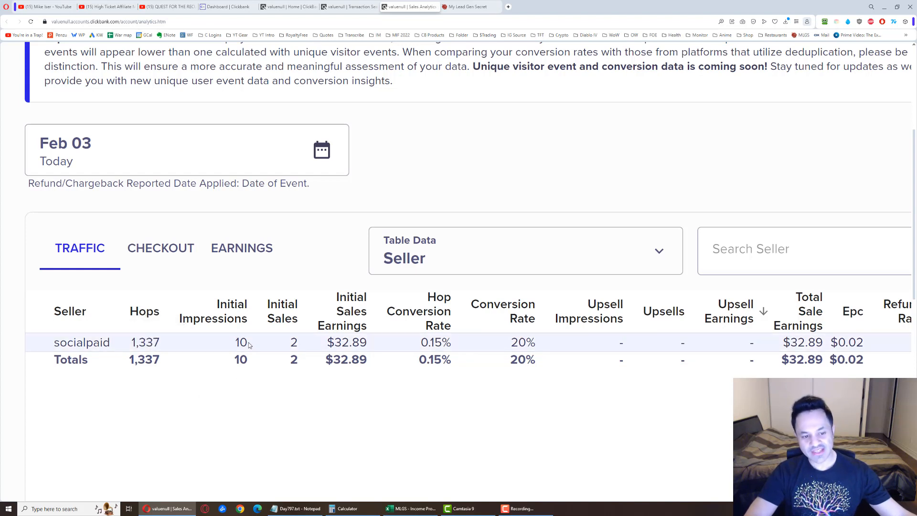
double_click(240, 342)
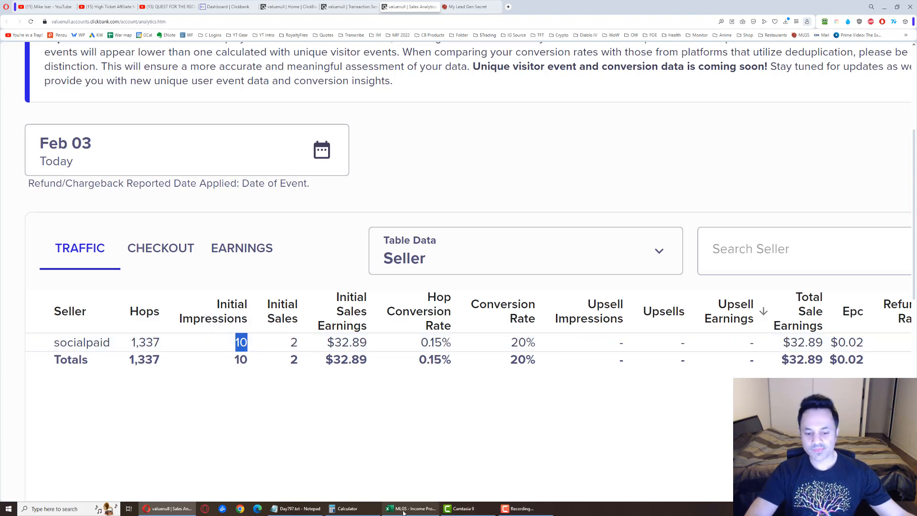
Check February(2024) in Excel: $142.65 monthly, $33,024.51 gross, $26,277.62 net income
left_click(409, 508)
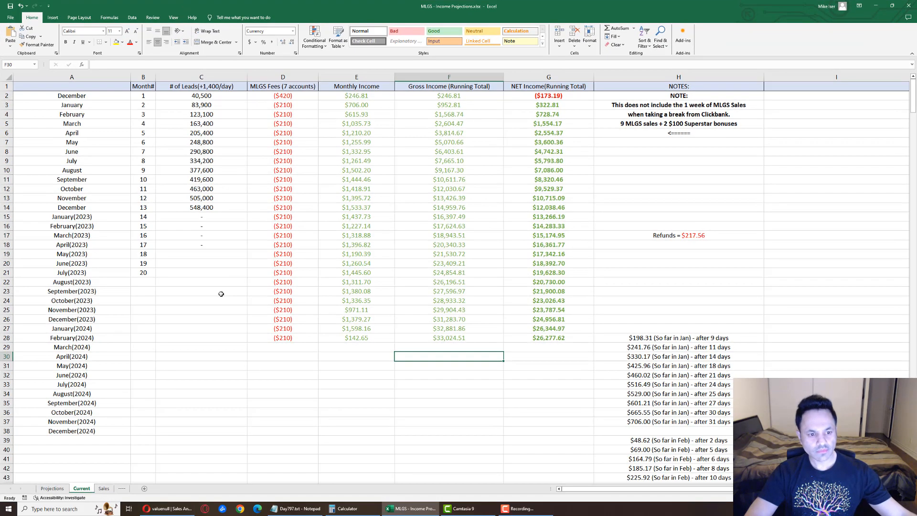
left_click(356, 338)
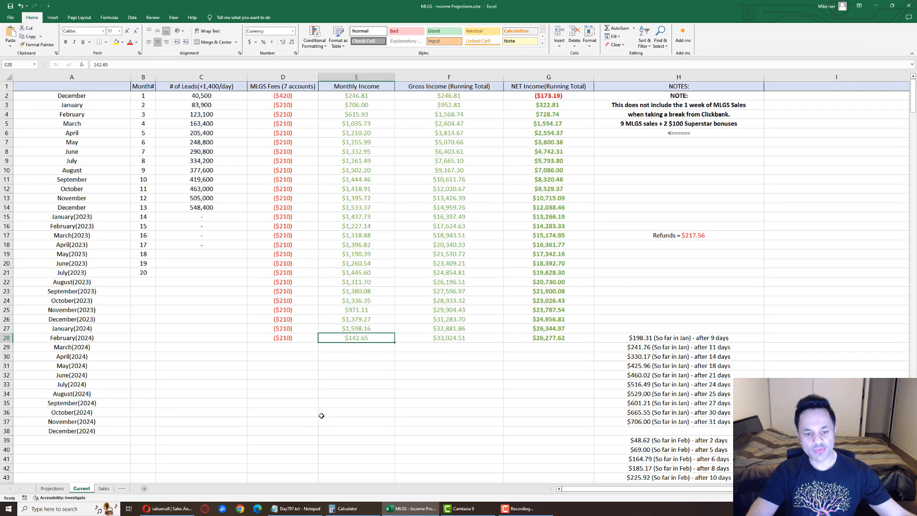
mouse_move(347, 352)
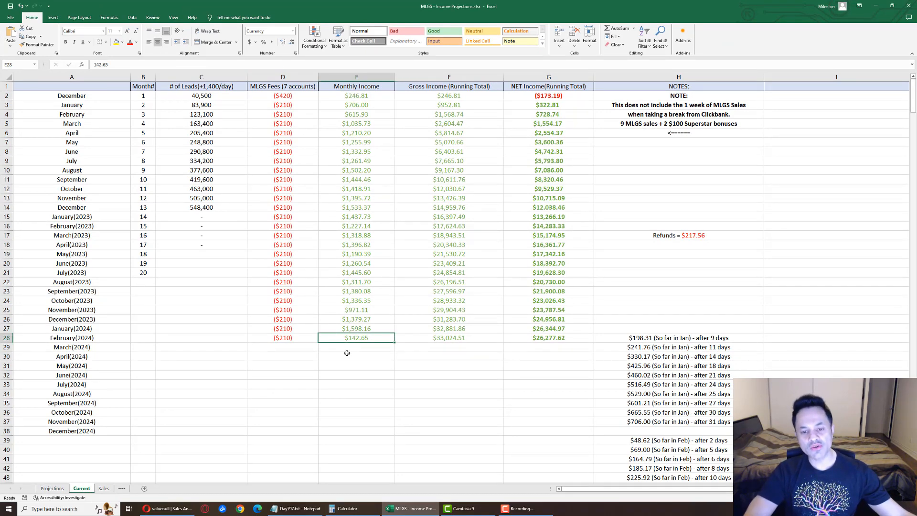
left_click(448, 338)
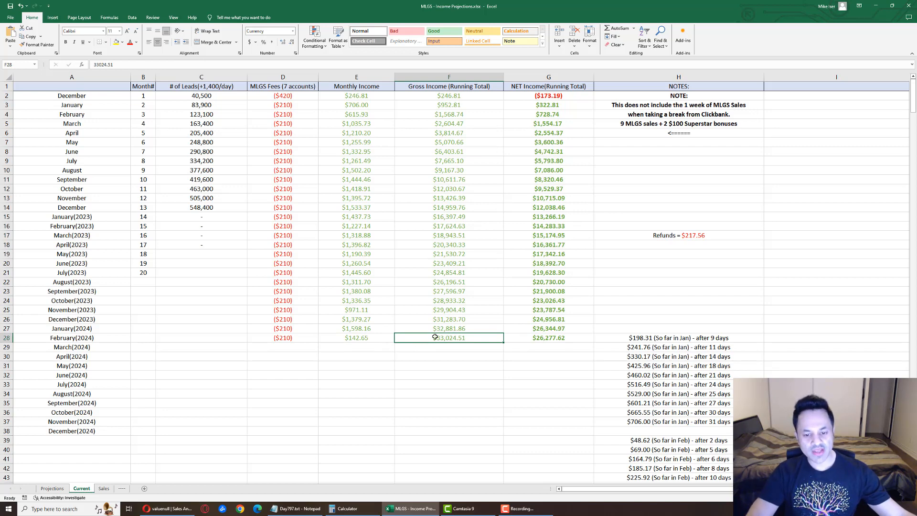
left_click(548, 338)
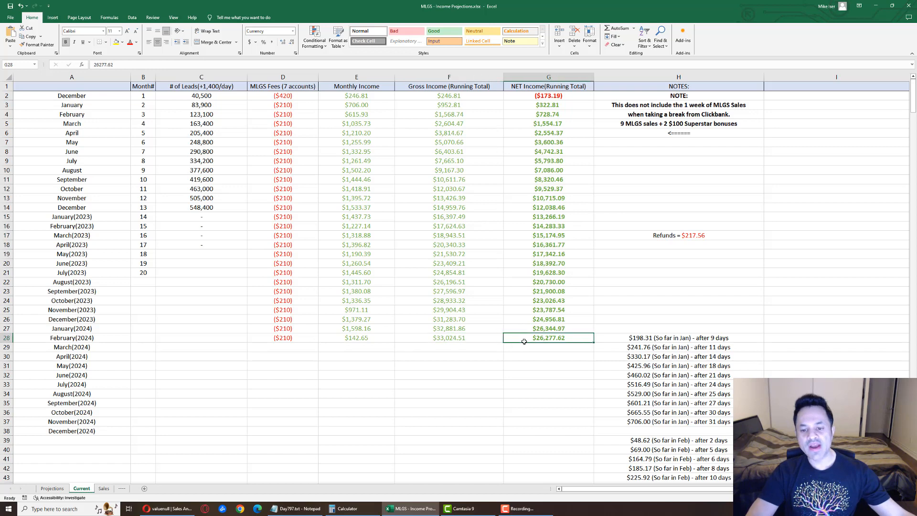
mouse_move(536, 358)
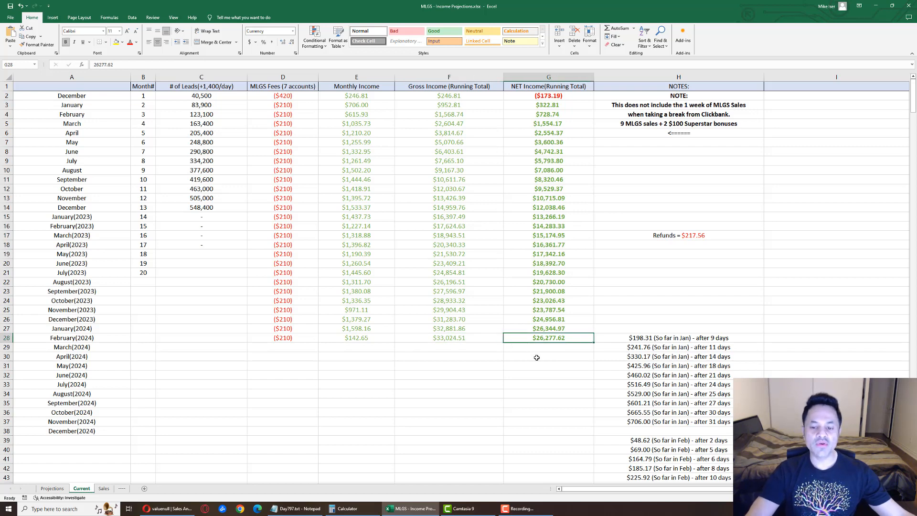
mouse_move(498, 365)
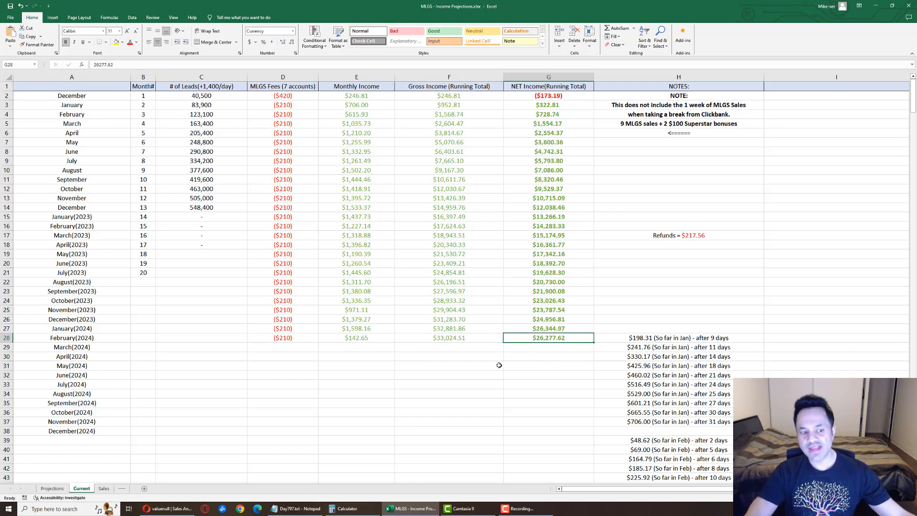
Browse the Sales sheet's per-account totals, e.g. MLGS 4 at $5,345.21, and 1,098,700 leads
left_click(104, 487)
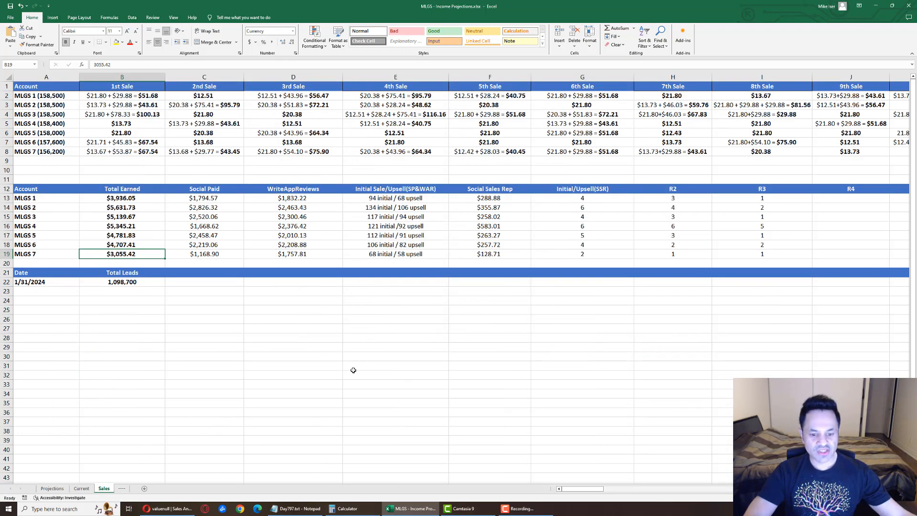
scroll("right", 3)
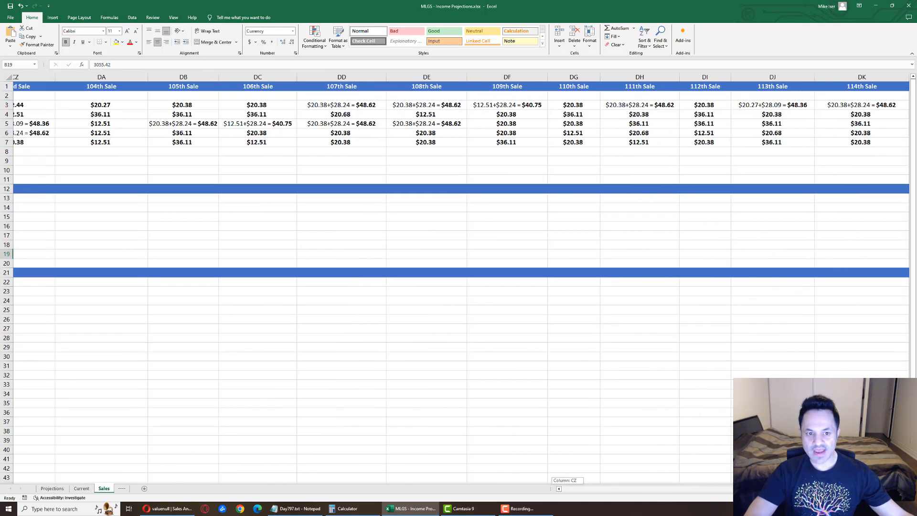
scroll("left", 3)
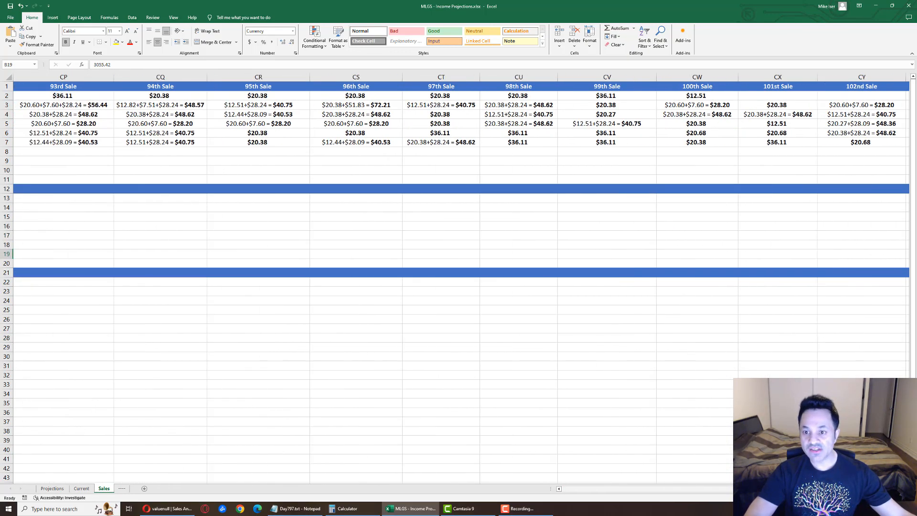
left_click(695, 95)
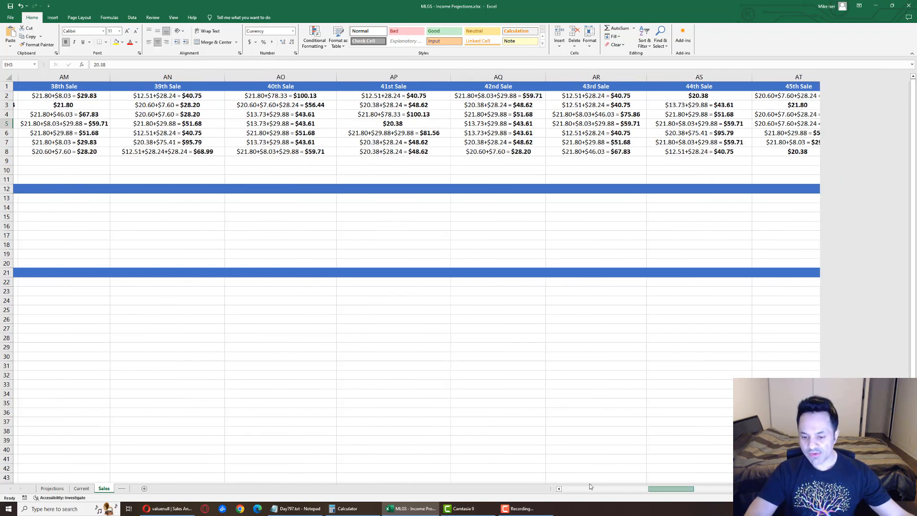
scroll("left", 3)
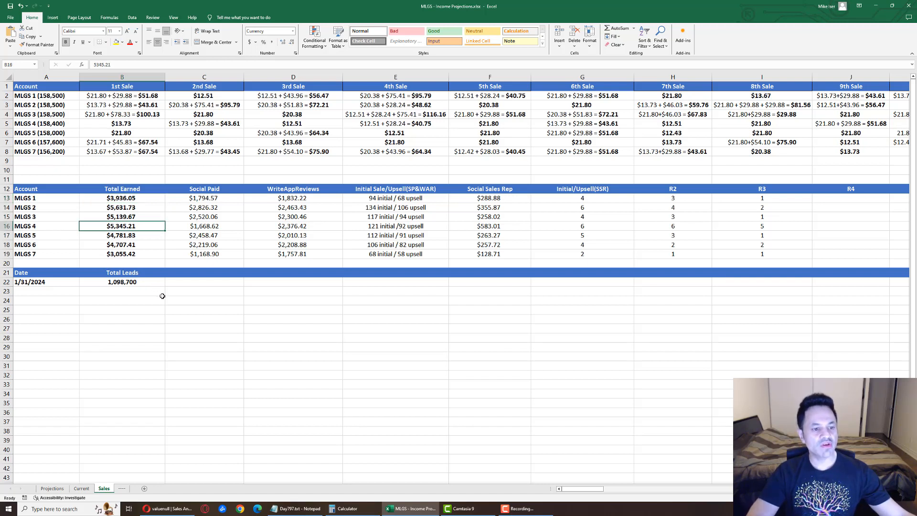
mouse_move(160, 304)
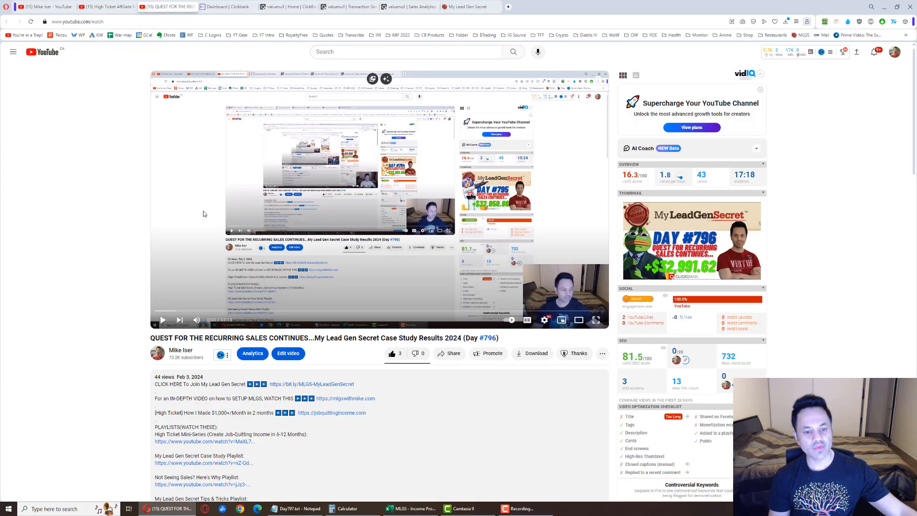
Open the bit.ly MLGS-MyLeadGenSecret link, reaching the $1.00/day 100-leads sales page
double_click(310, 384)
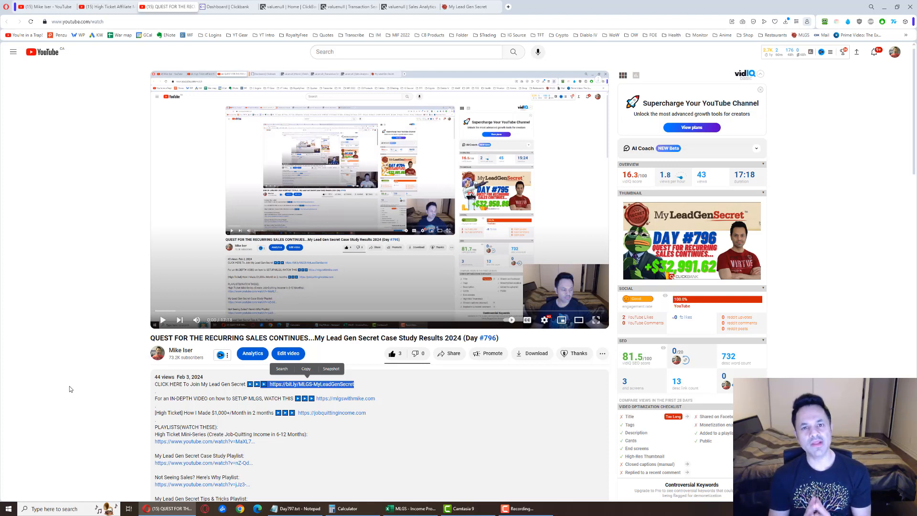
mouse_move(315, 390)
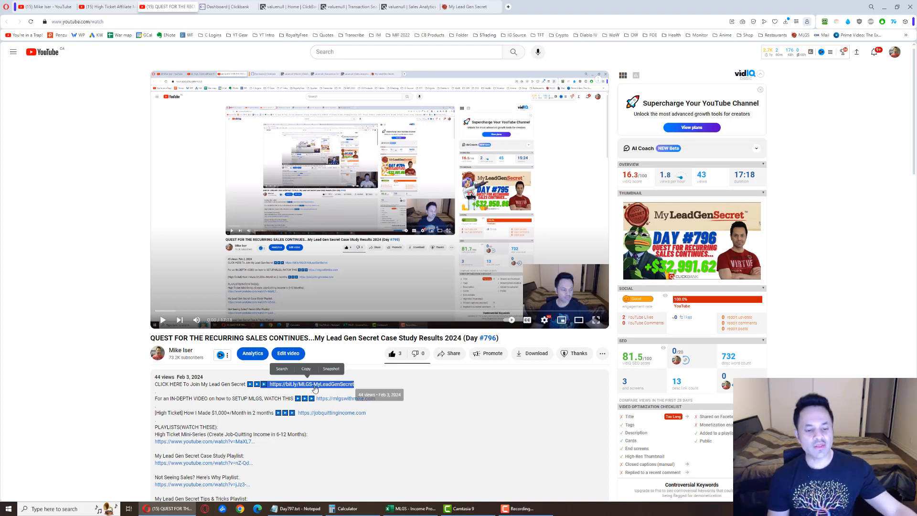
left_click(311, 384)
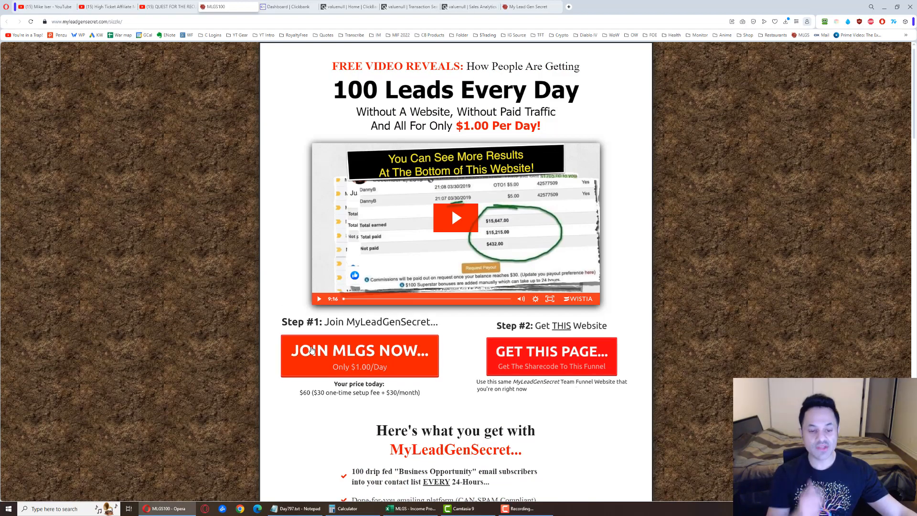
Switch to the My Lead Gen Secret dashboard tab showing 200 leads today
left_click(359, 350)
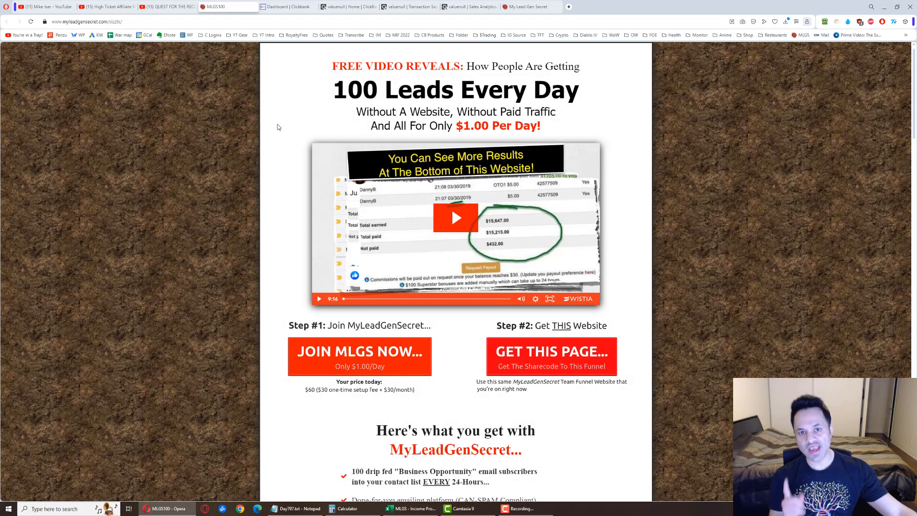
left_click(526, 6)
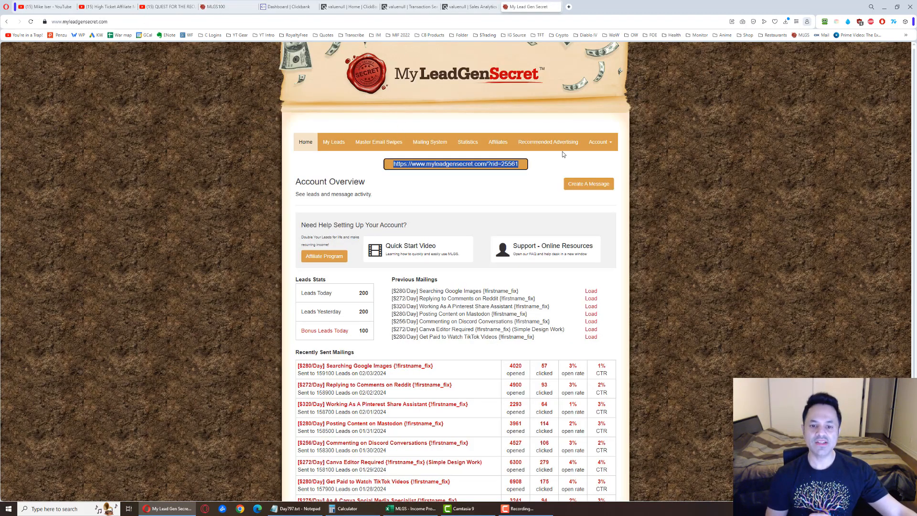
mouse_move(200, 114)
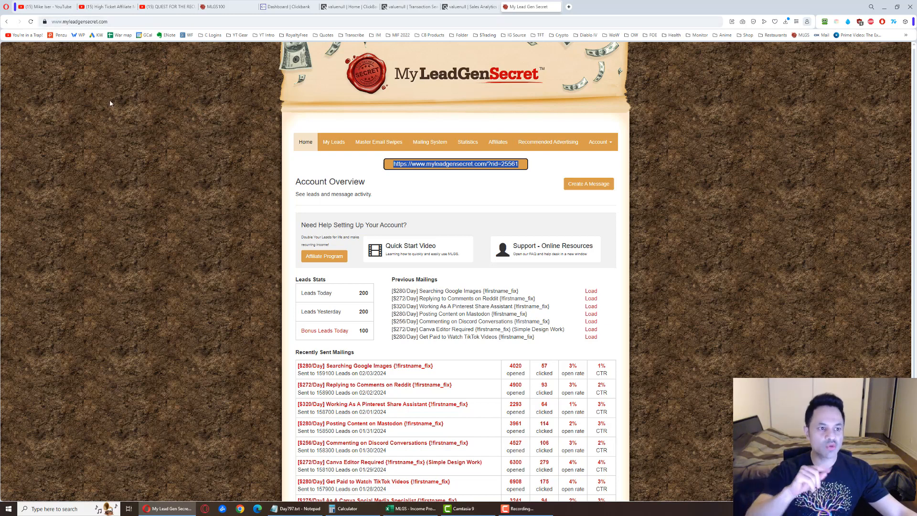
mouse_move(117, 203)
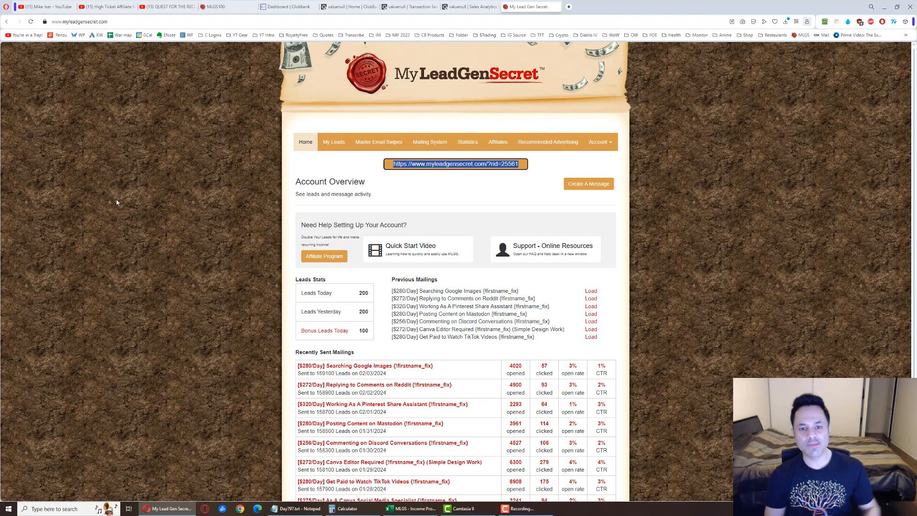
Open Mailing System and inspect the Google Images job email's applying link in the Link dialog
left_click(429, 141)
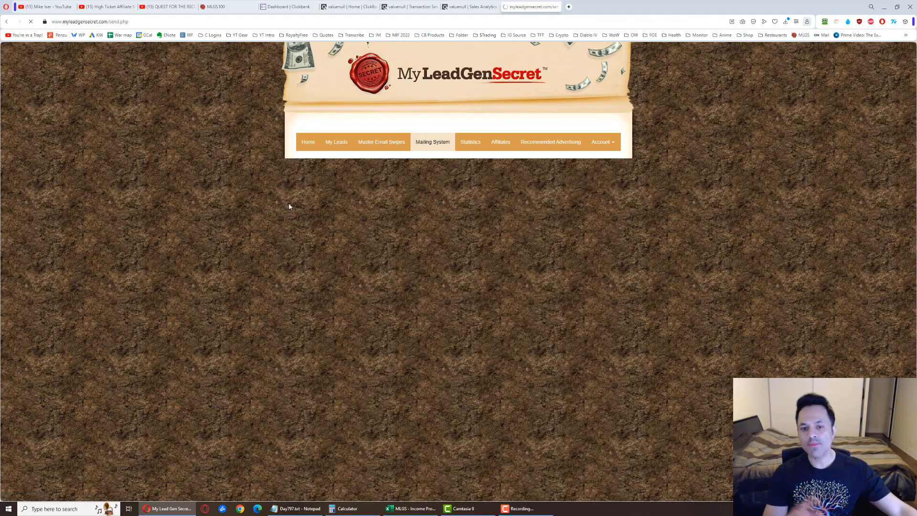
left_click(432, 141)
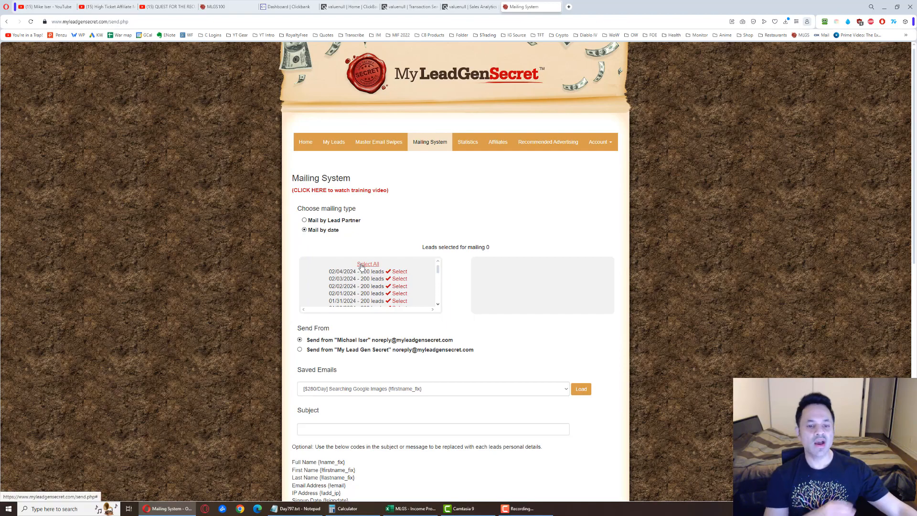
scroll("down", 3)
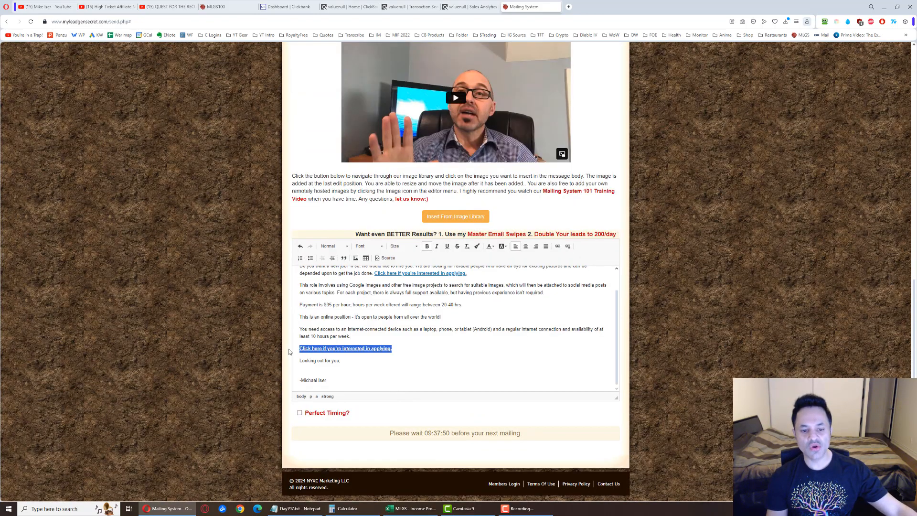
left_click(557, 245)
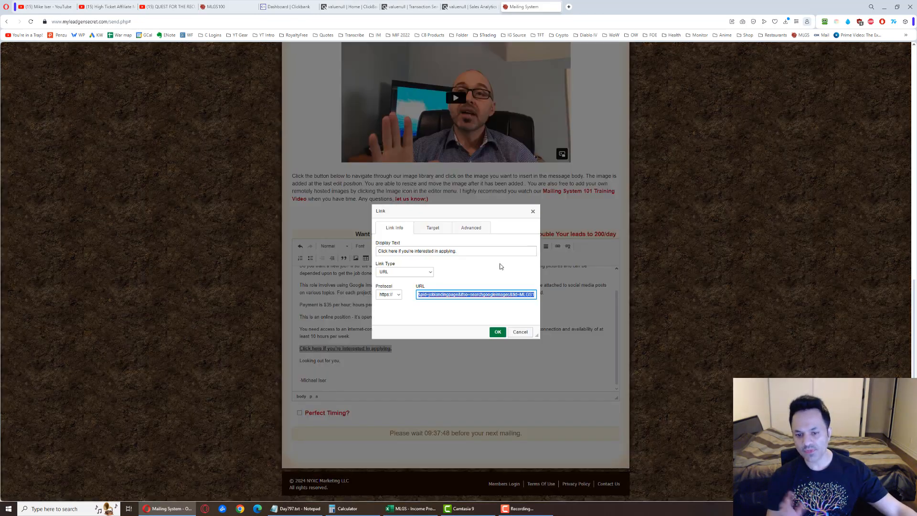
left_click(497, 332)
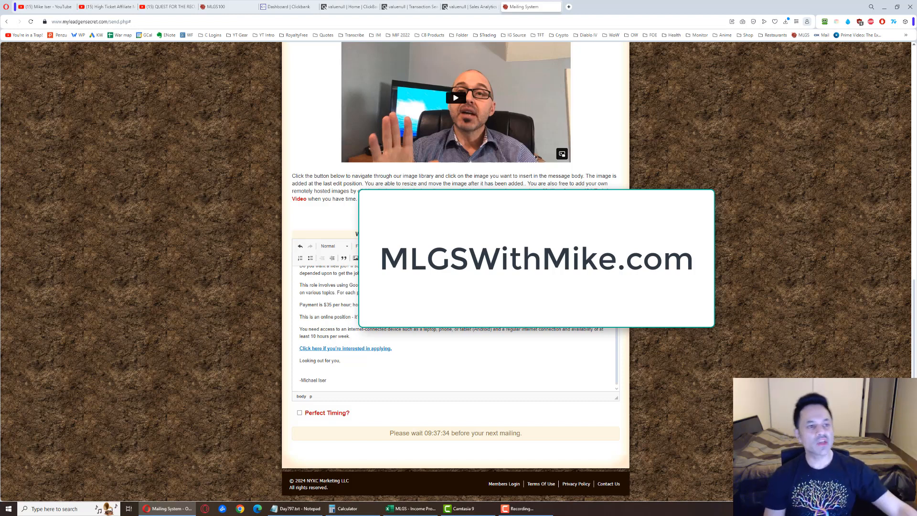
left_click(166, 7)
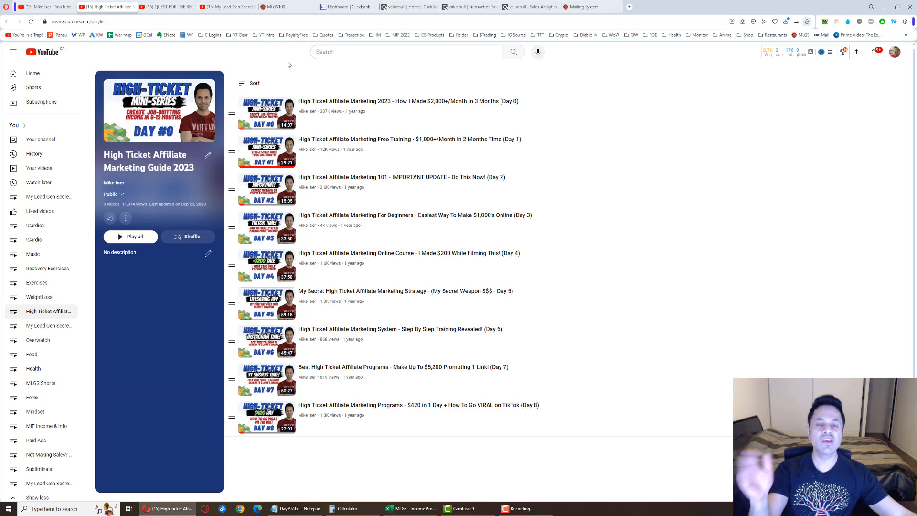
mouse_move(298, 60)
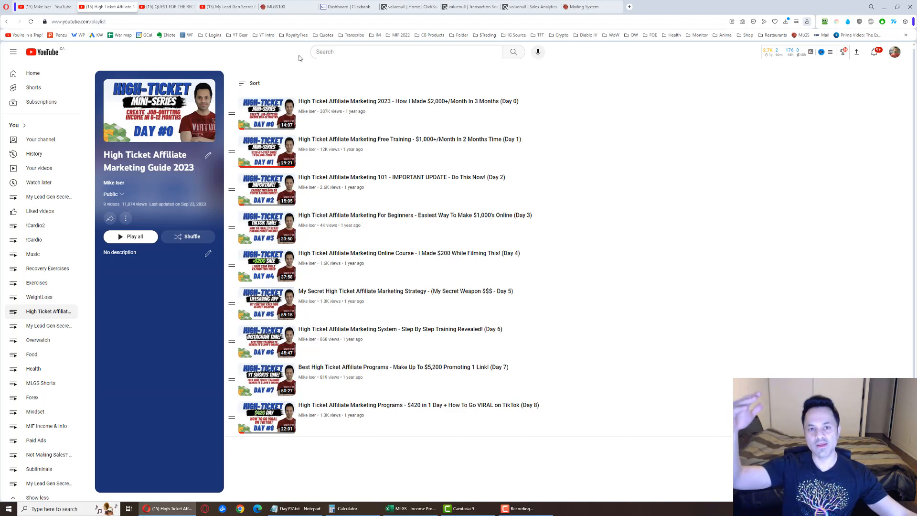
mouse_move(305, 65)
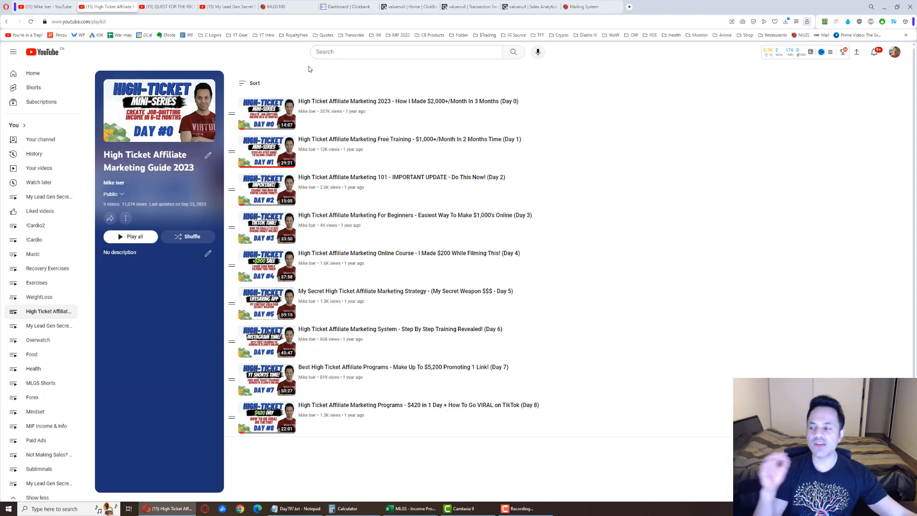
mouse_move(320, 73)
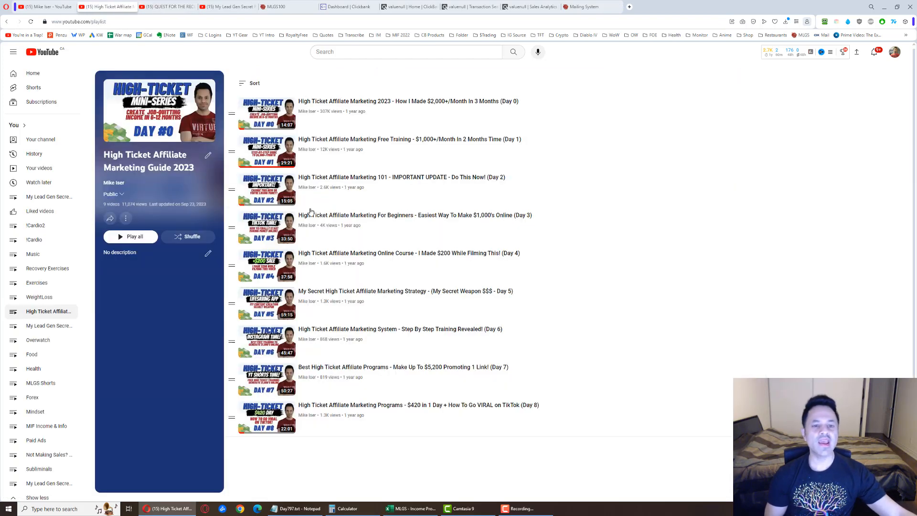
Select the Day 0 video's title in the High Ticket Affiliate Marketing Guide 2023 playlist
double_click(407, 101)
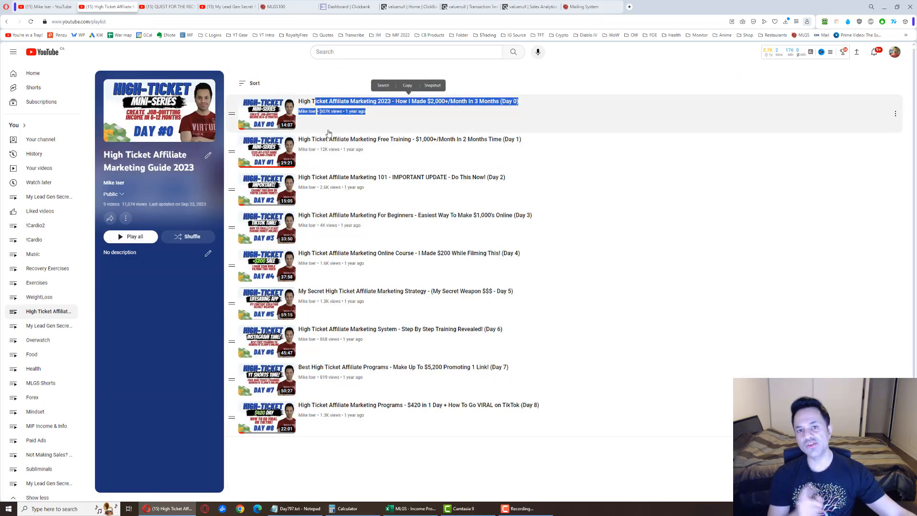